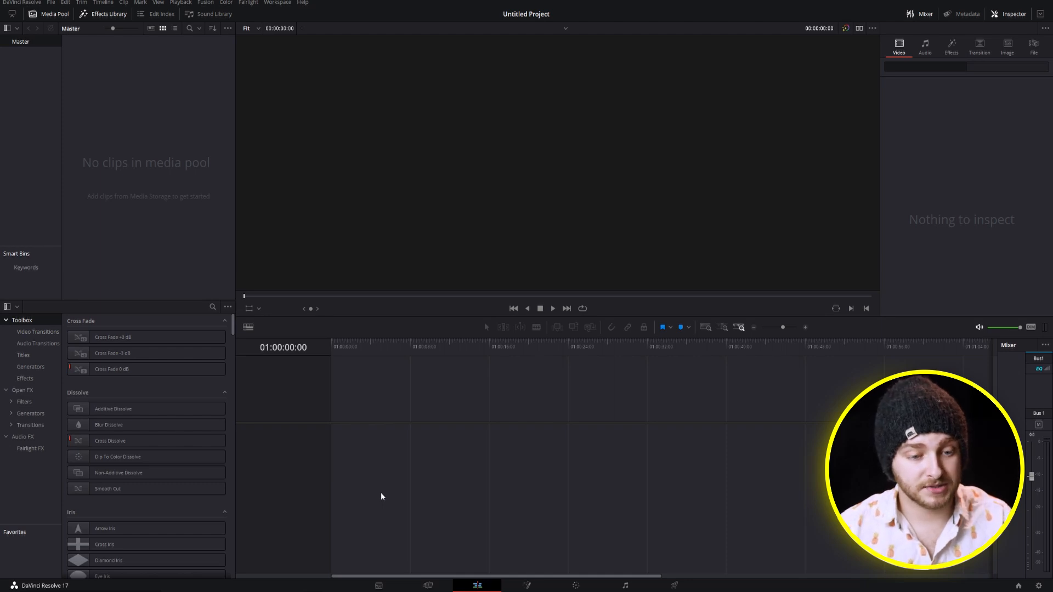
pyautogui.moveTo(308, 442)
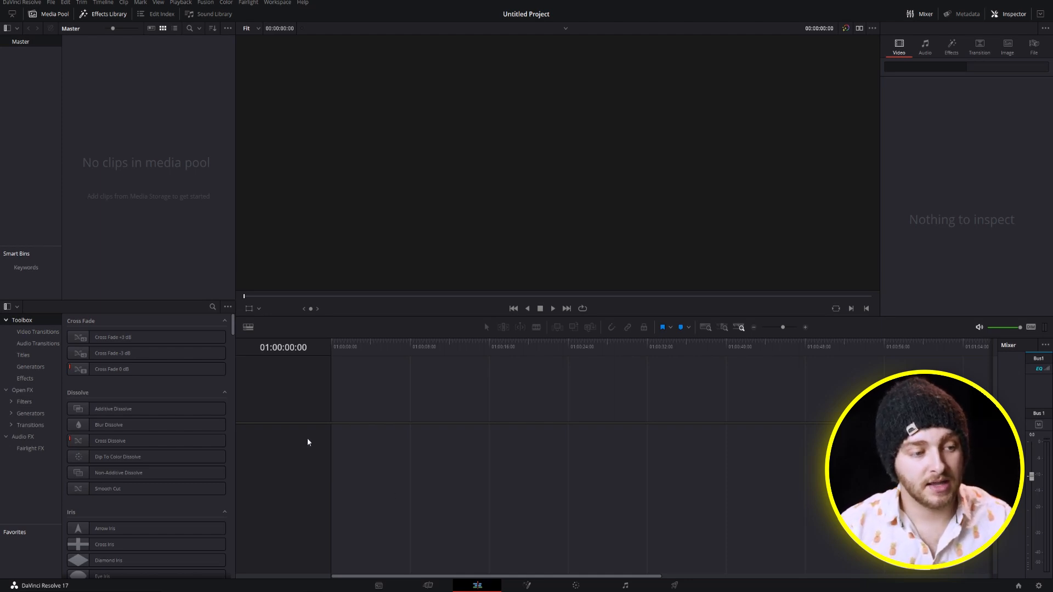
# Add a Fusion Composition from Toolbox > Effects to Video 1 of a new timeline
pyautogui.click(25, 378)
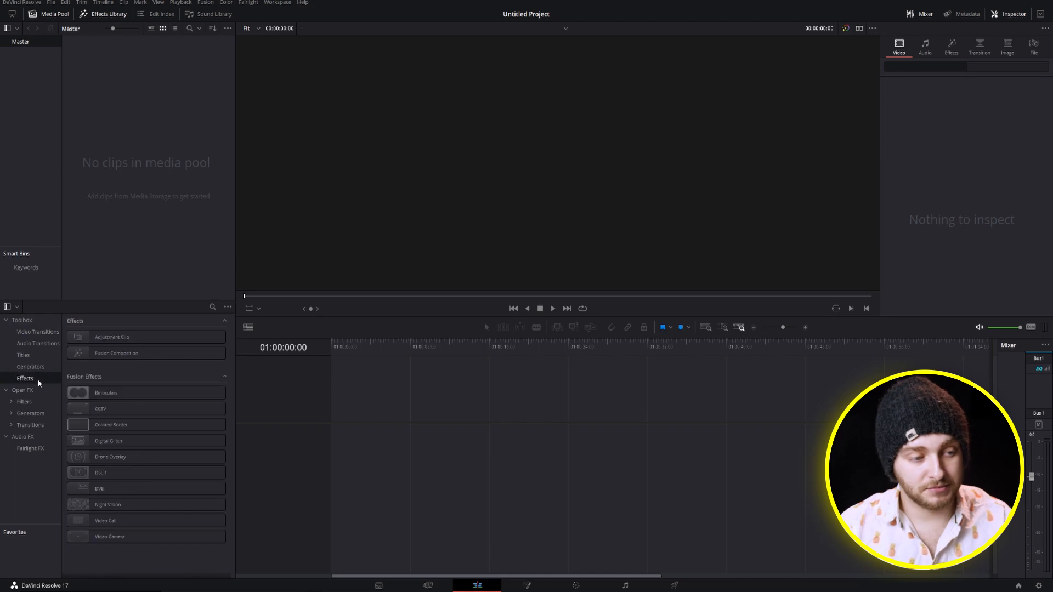
pyautogui.click(116, 354)
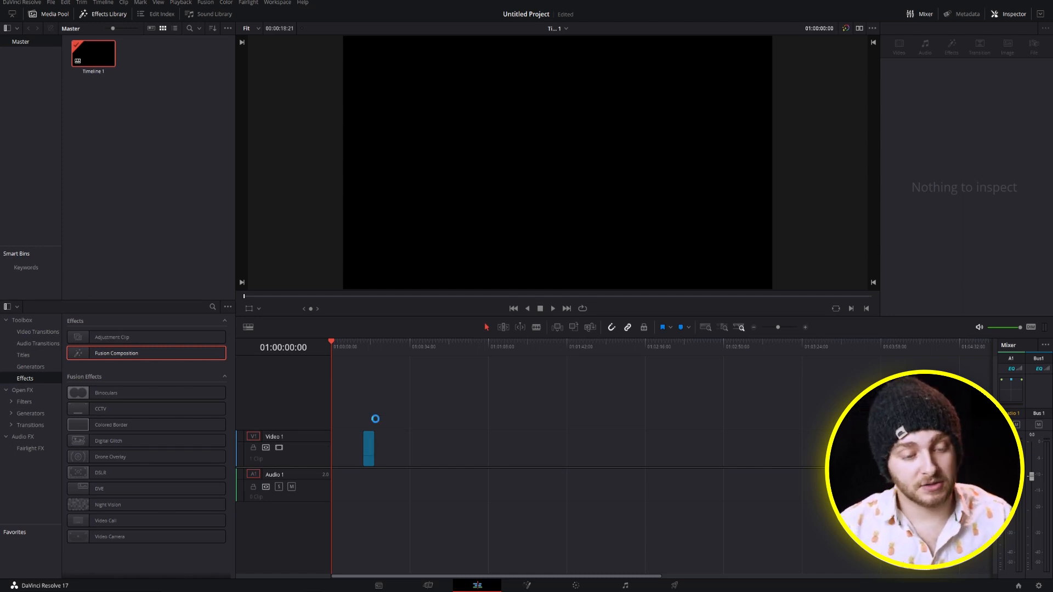
# Open the composition on the Fusion page and move MediaOut1 to the graph's centre
pyautogui.click(368, 446)
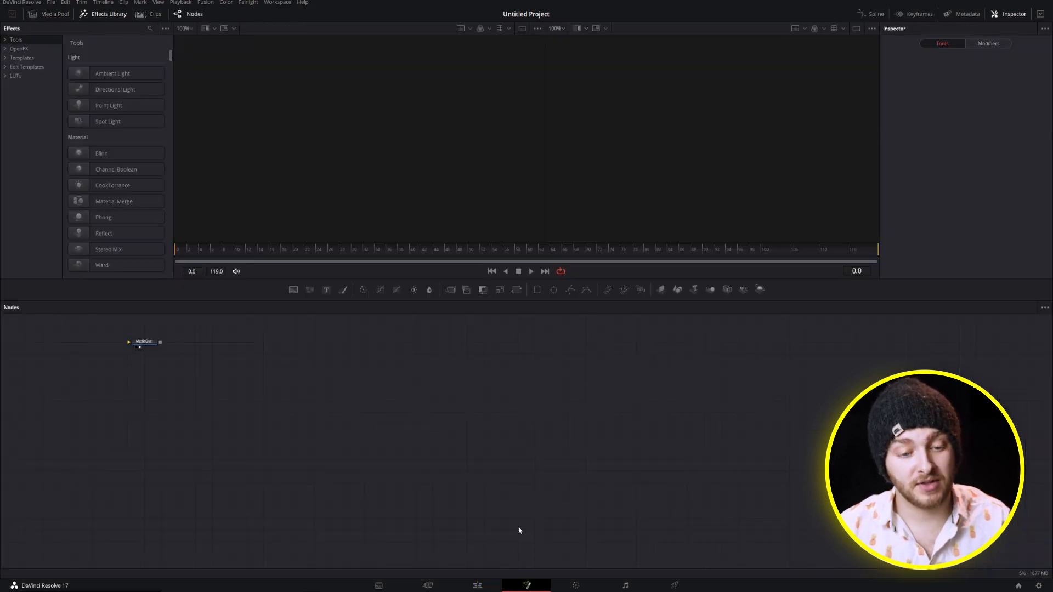
pyautogui.moveTo(144, 358)
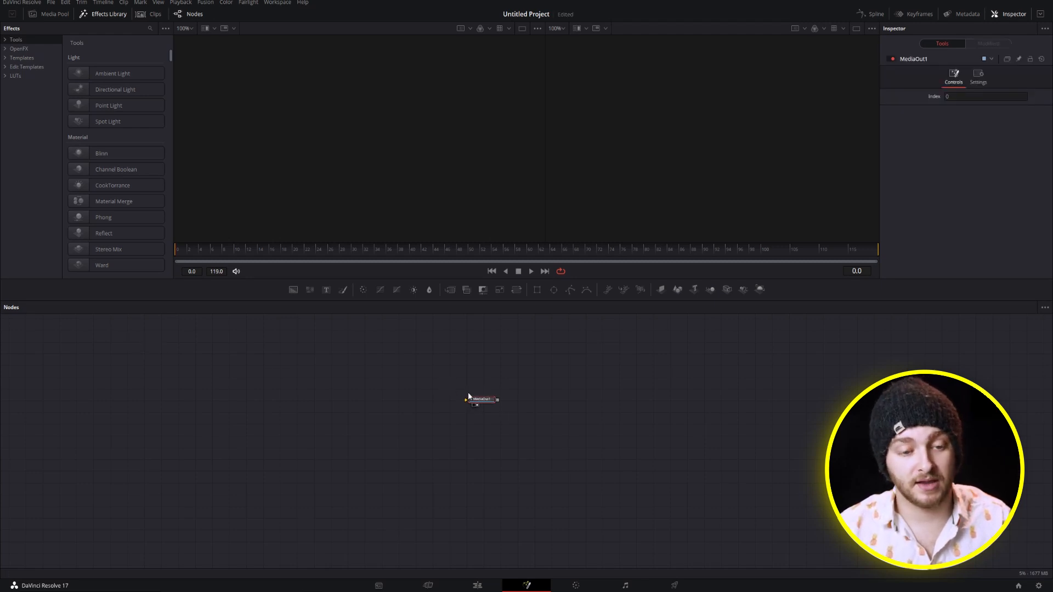
pyautogui.moveTo(483, 400); pyautogui.dragTo(582, 406)
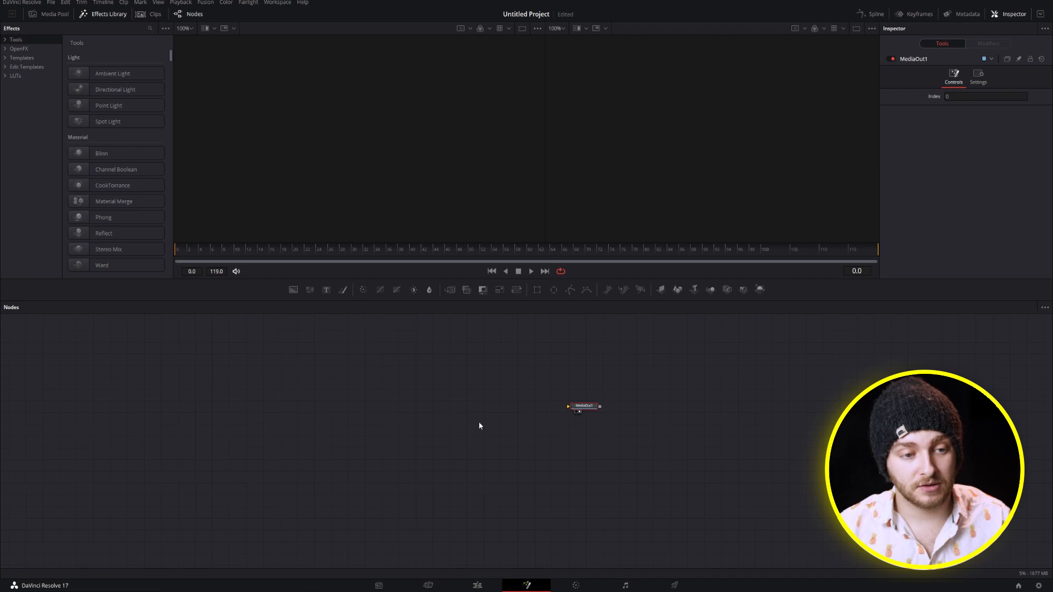
pyautogui.moveTo(422, 380)
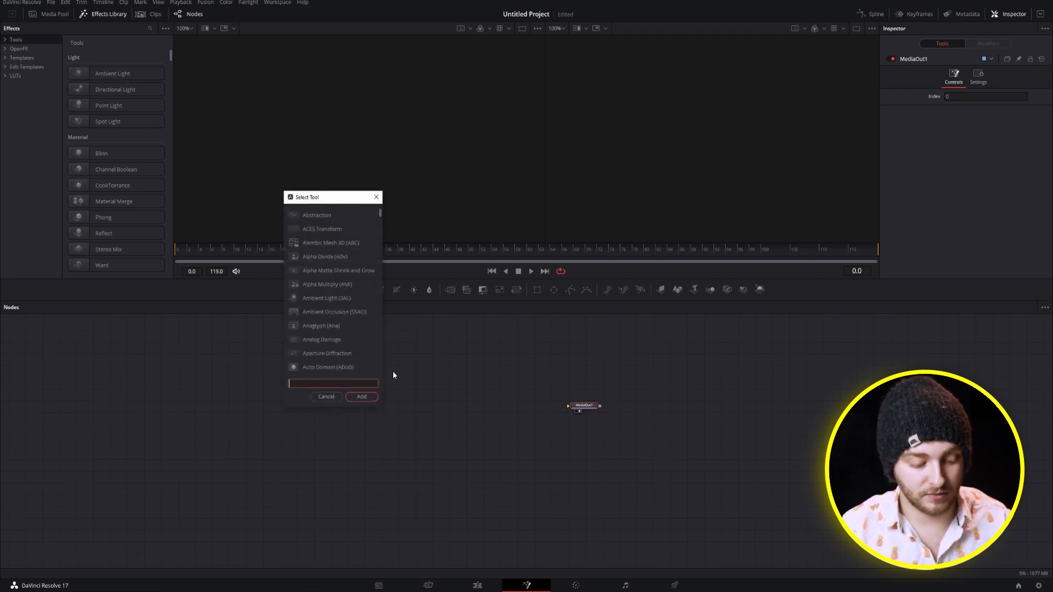
# Add a Text+ node reading 00:01:00 with a countdown TextTimer modifier
pyautogui.write('te')
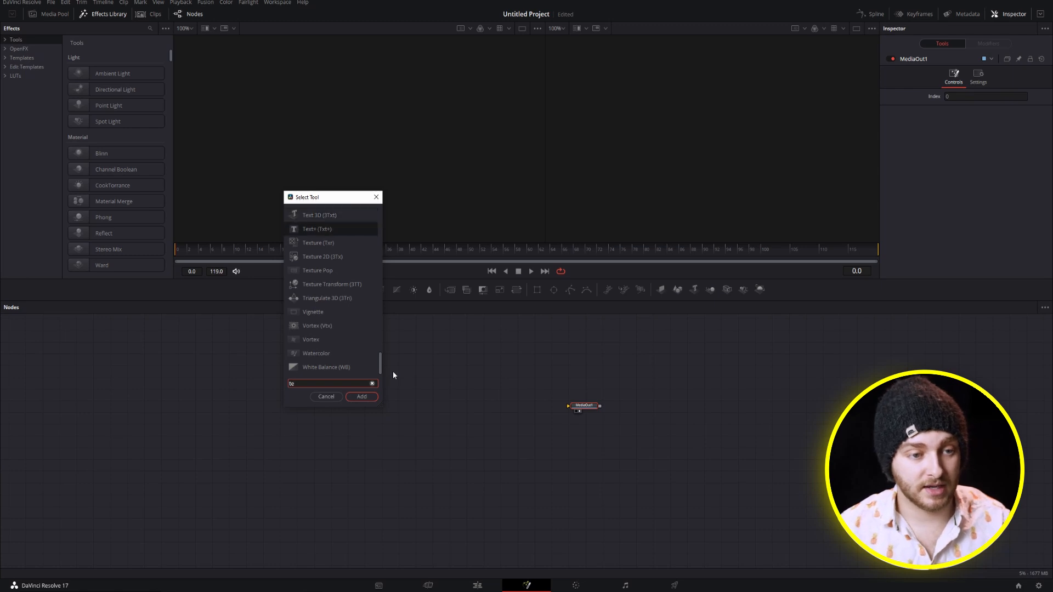
pyautogui.click(362, 396)
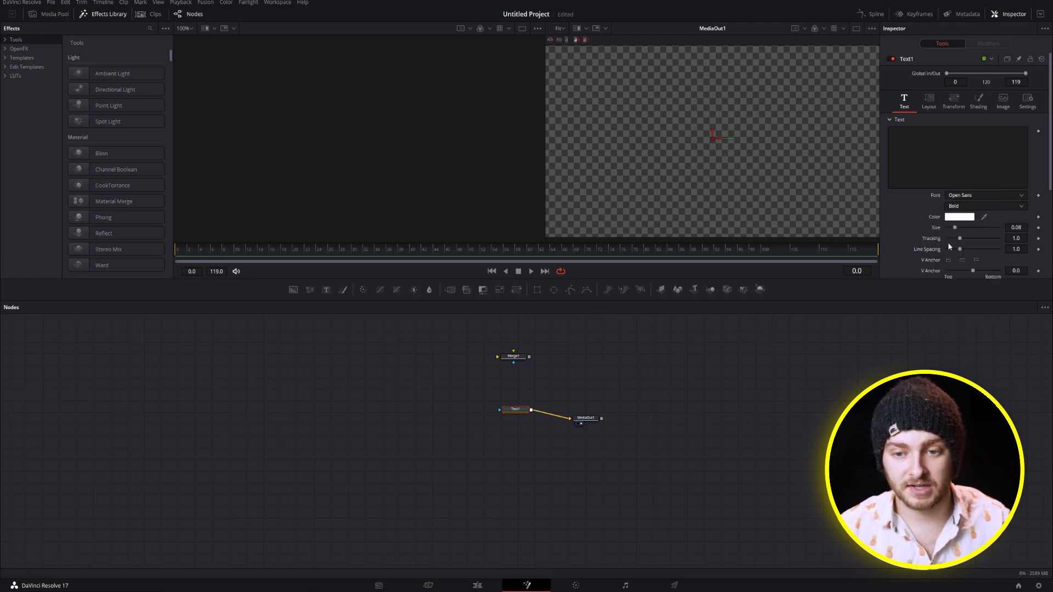
pyautogui.write('00:01:00')
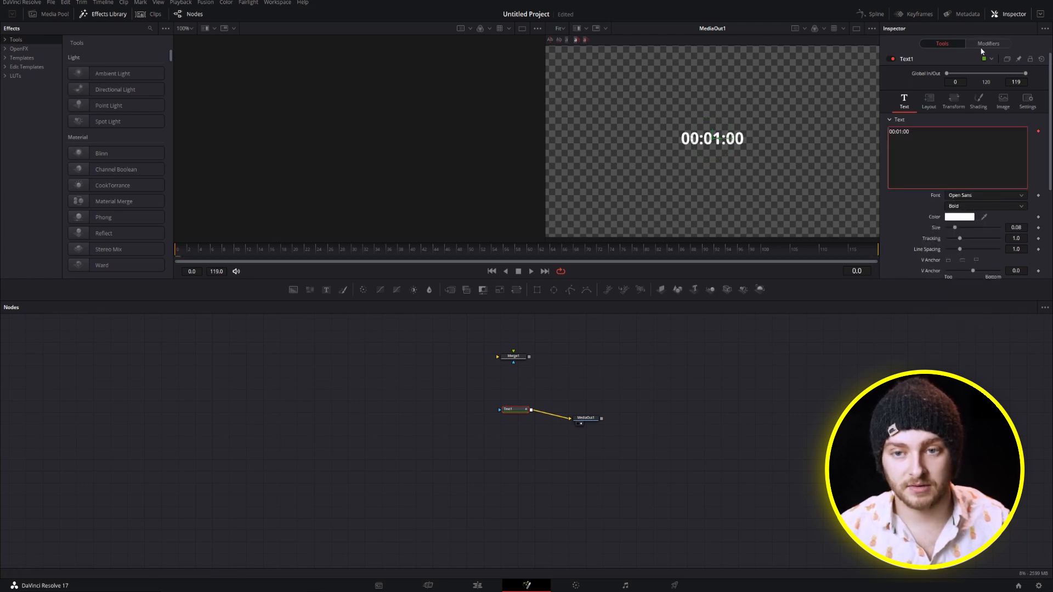
pyautogui.click(988, 42)
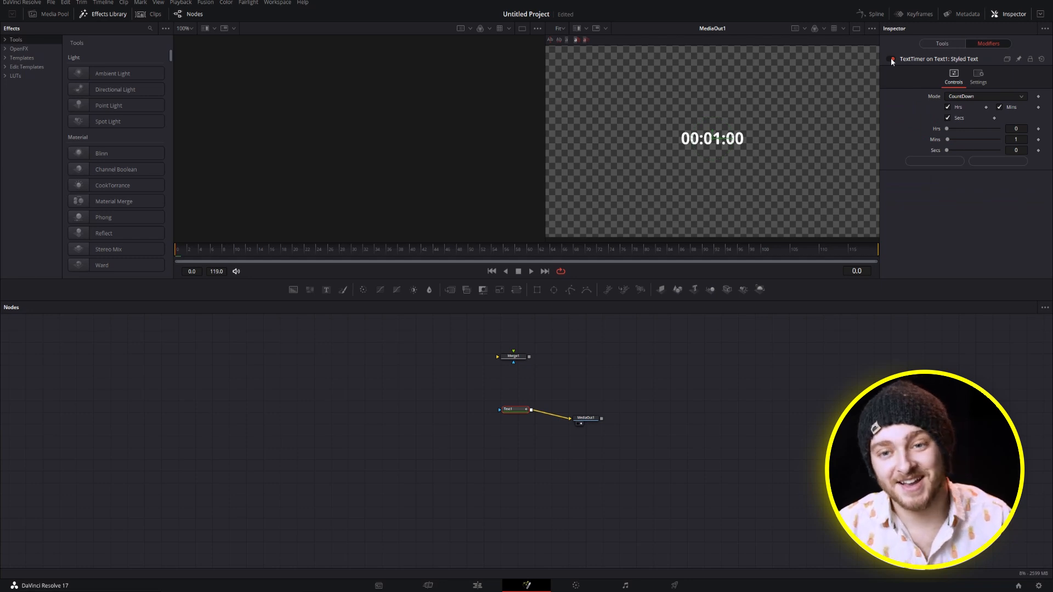
# Remove the TextTimer1 modifier from Text1's text field
pyautogui.click(941, 43)
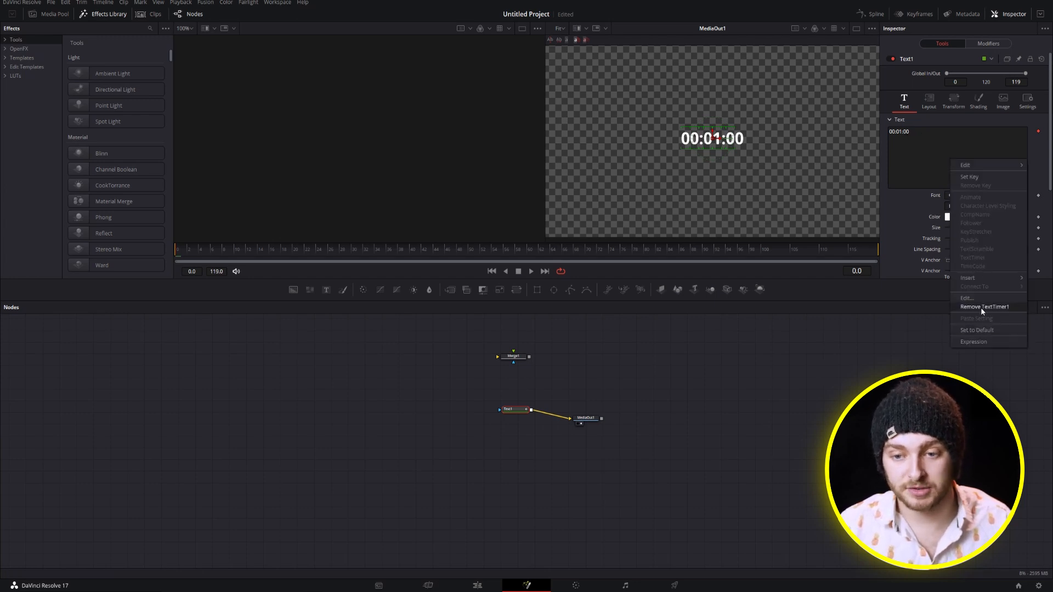
pyautogui.click(985, 307)
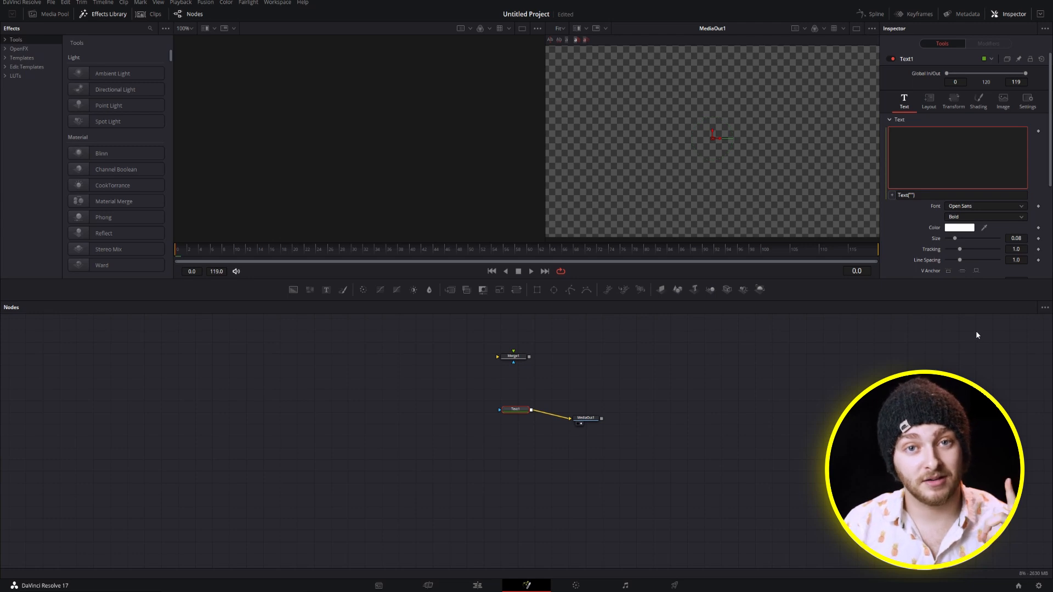
pyautogui.moveTo(974, 334)
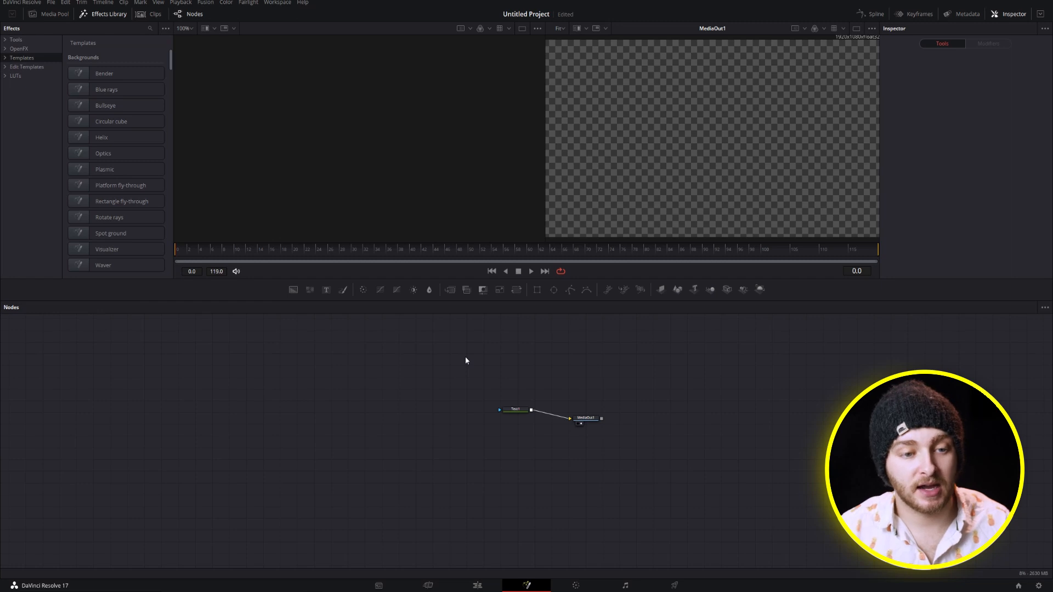
pyautogui.moveTo(517, 290)
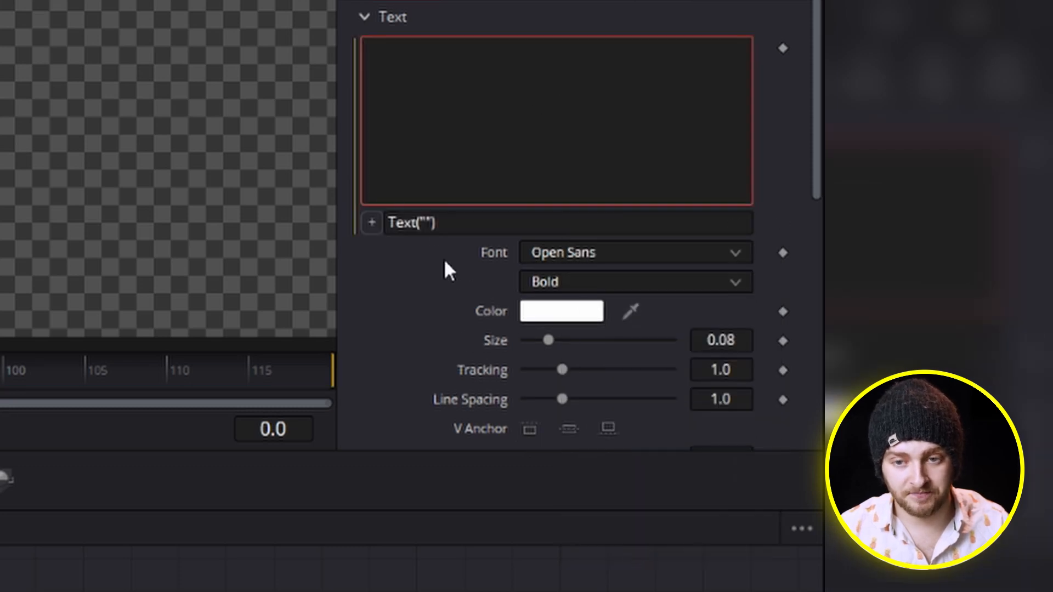
# Set Text1's text expression to Text(Transform1.Size)
pyautogui.click(412, 222)
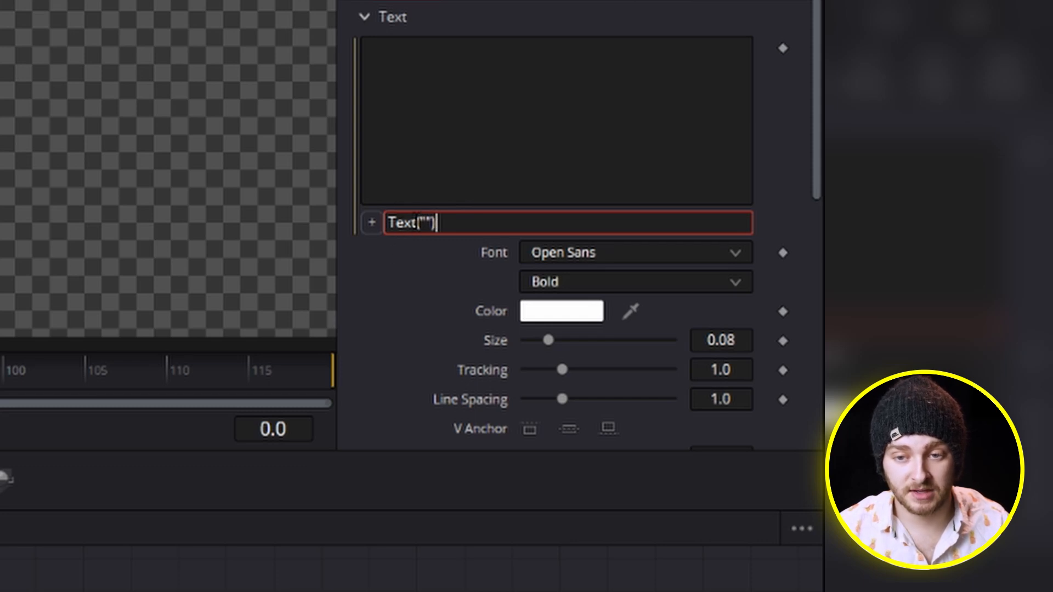
pyautogui.moveTo(431, 259)
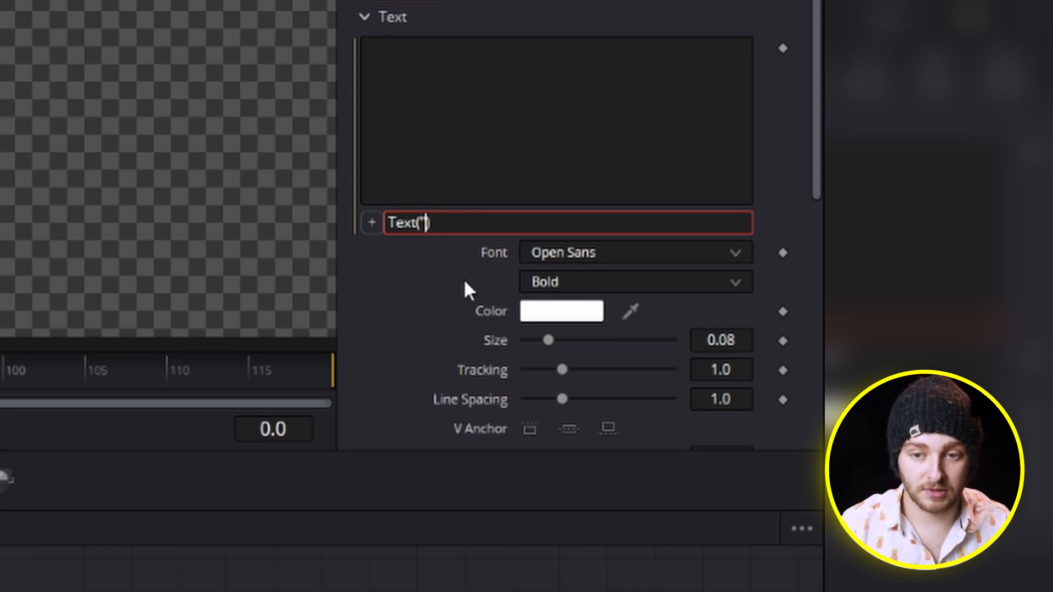
pyautogui.press('Backspace')
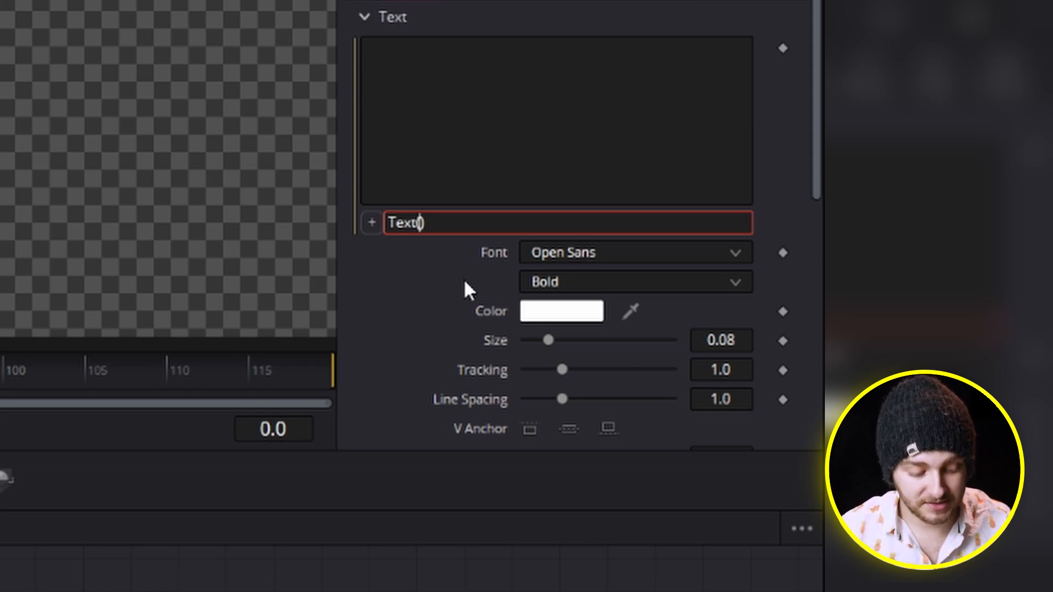
pyautogui.write('(Transform1.')
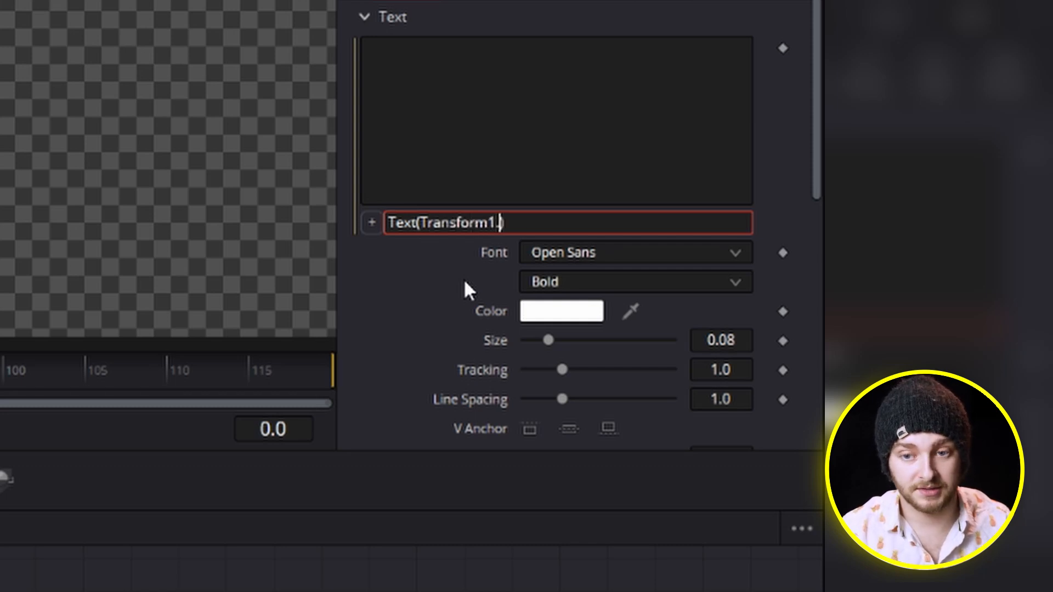
pyautogui.write('Size)')
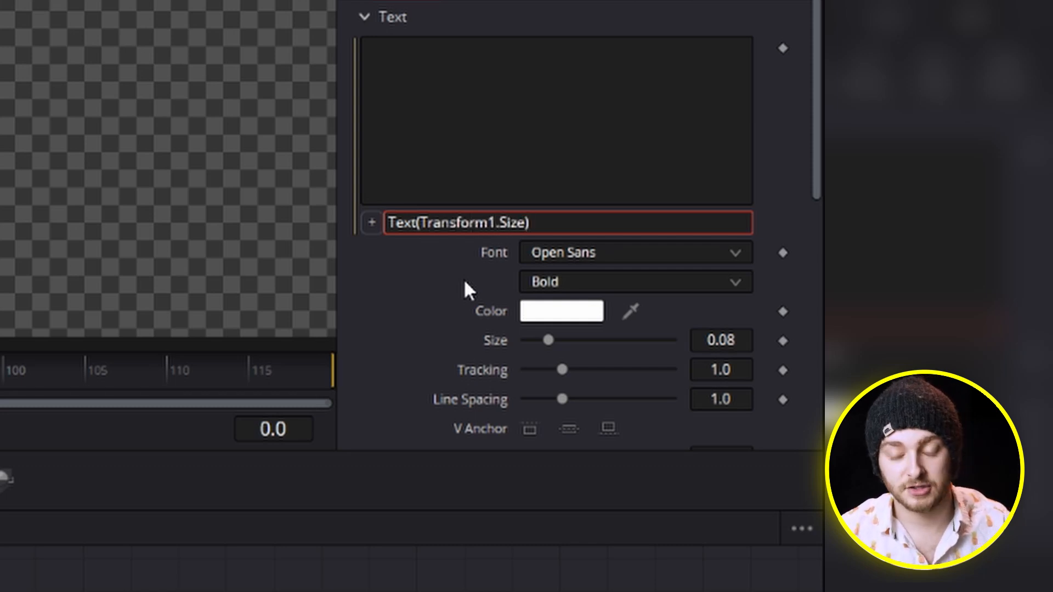
pyautogui.click(564, 223)
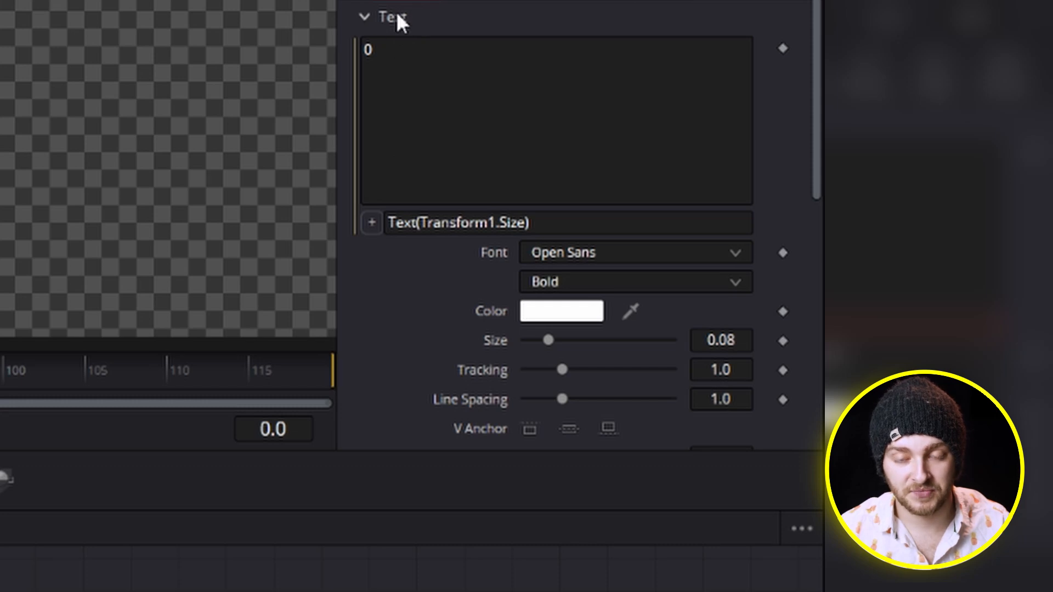
pyautogui.moveTo(361, 71)
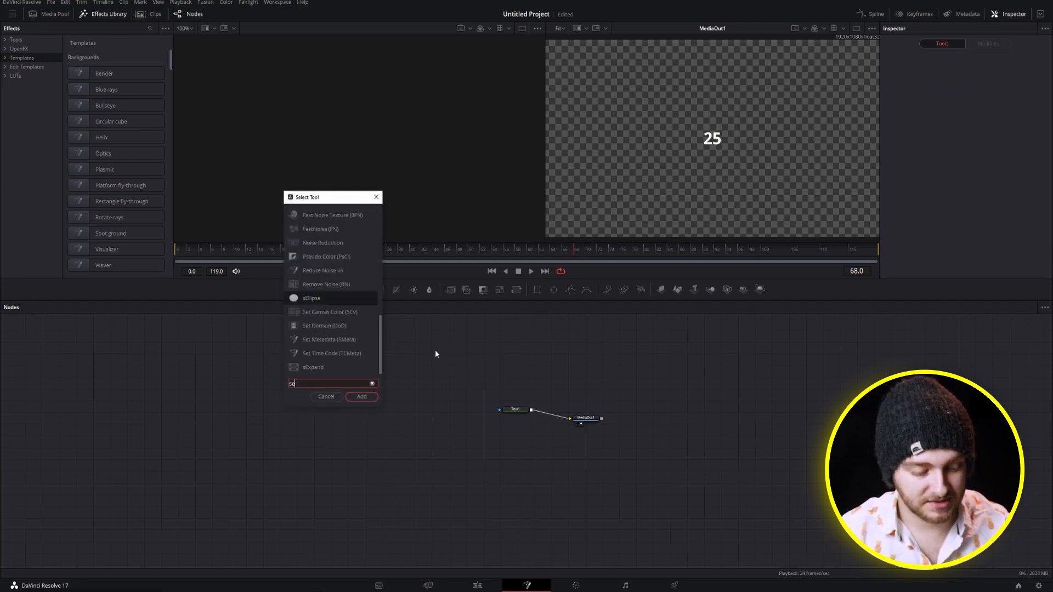
# Add a SetTimeCode node and keyframe its Frames value at frame 0
pyautogui.click(361, 396)
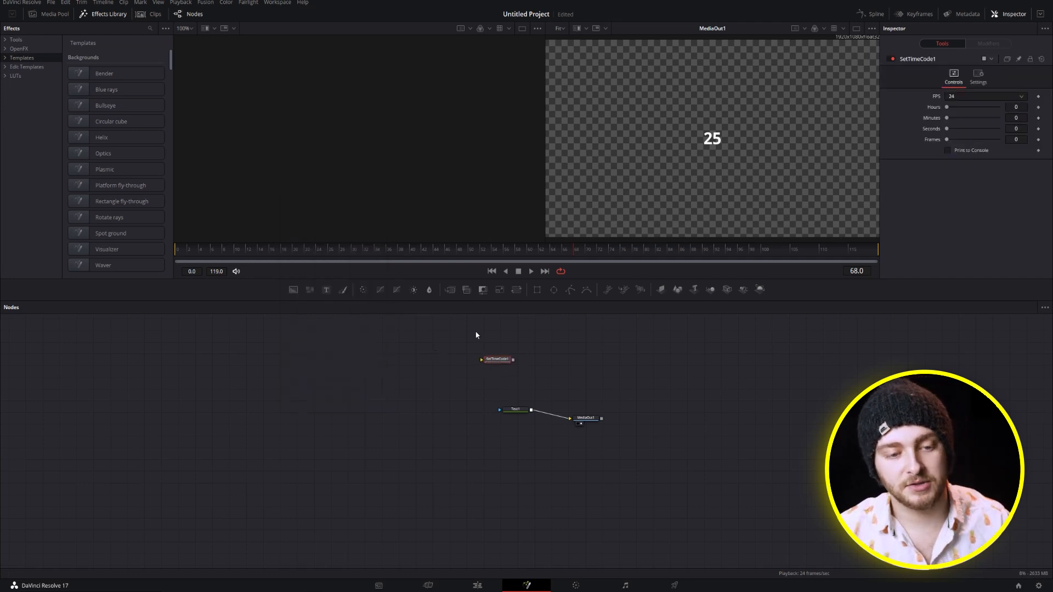
pyautogui.moveTo(479, 349)
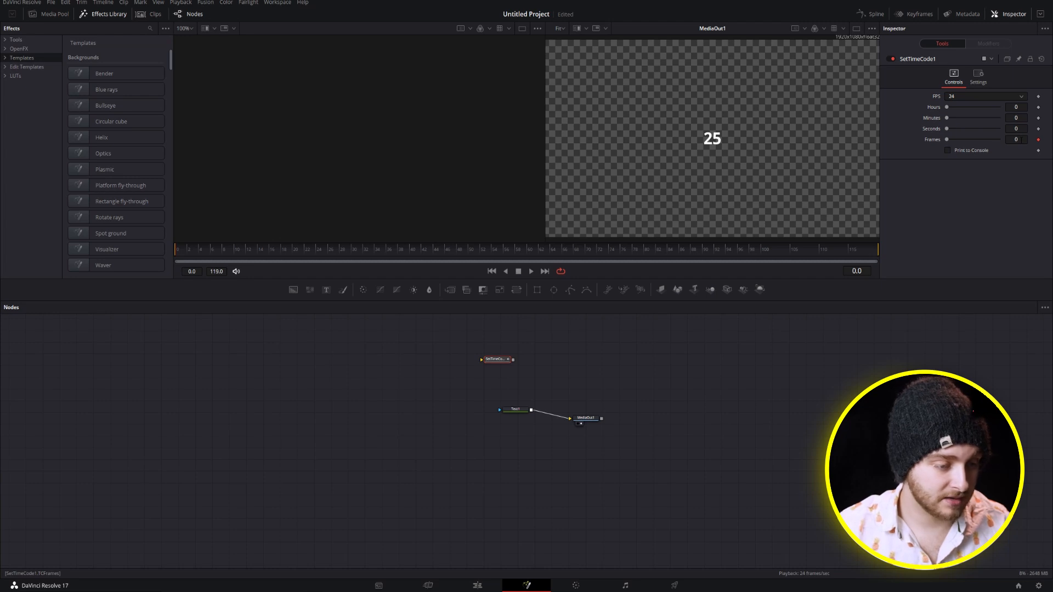
pyautogui.moveTo(550, 380)
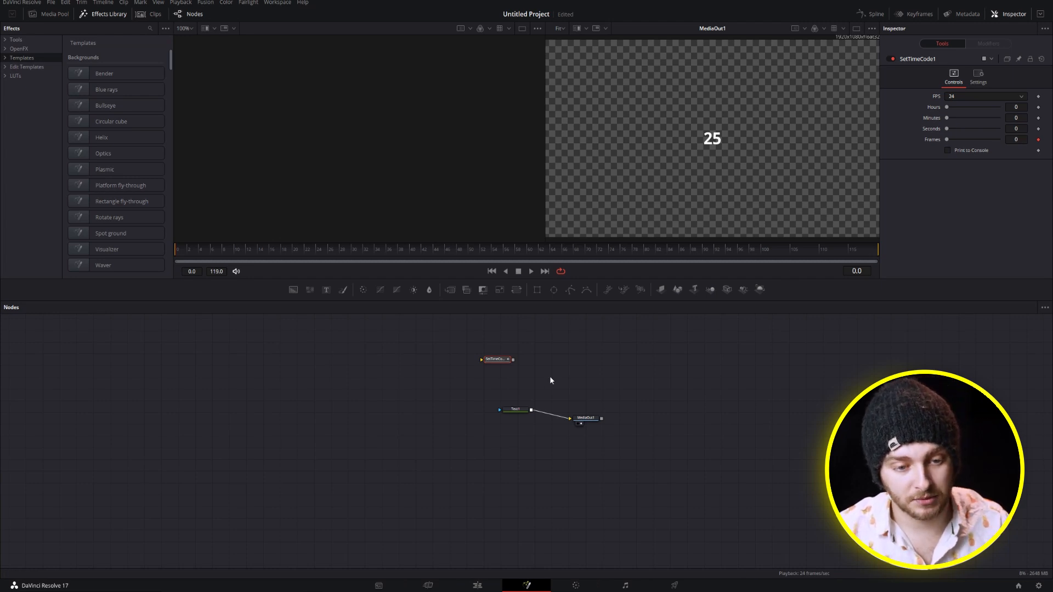
# Change Text1's expression to Text(SetTimeCode1.TCFrames) so the viewer shows 0
pyautogui.click(515, 410)
pyautogui.write('Text(SetTimeCode')
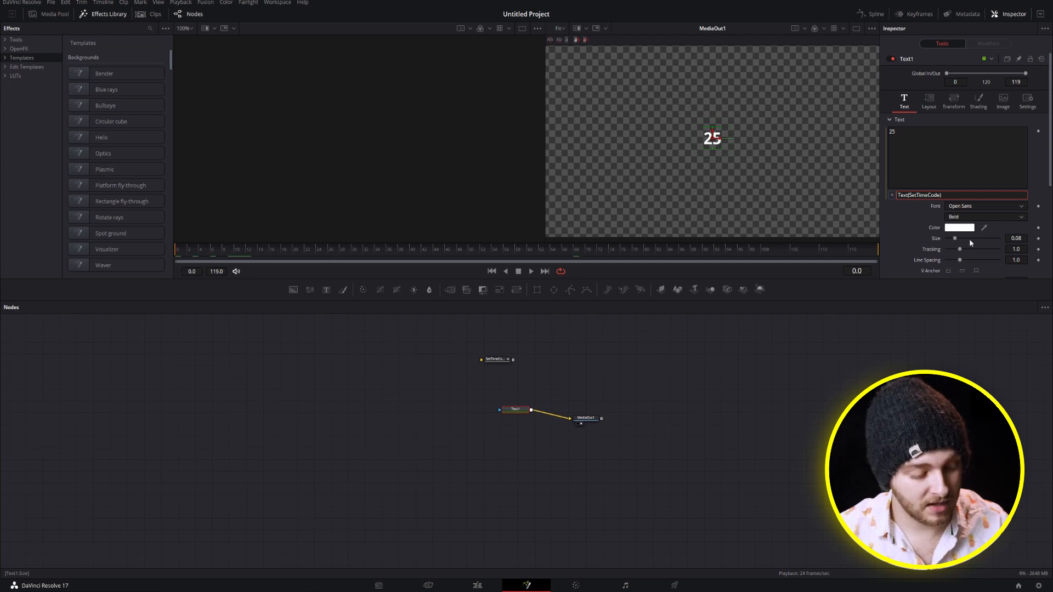
pyautogui.write(')')
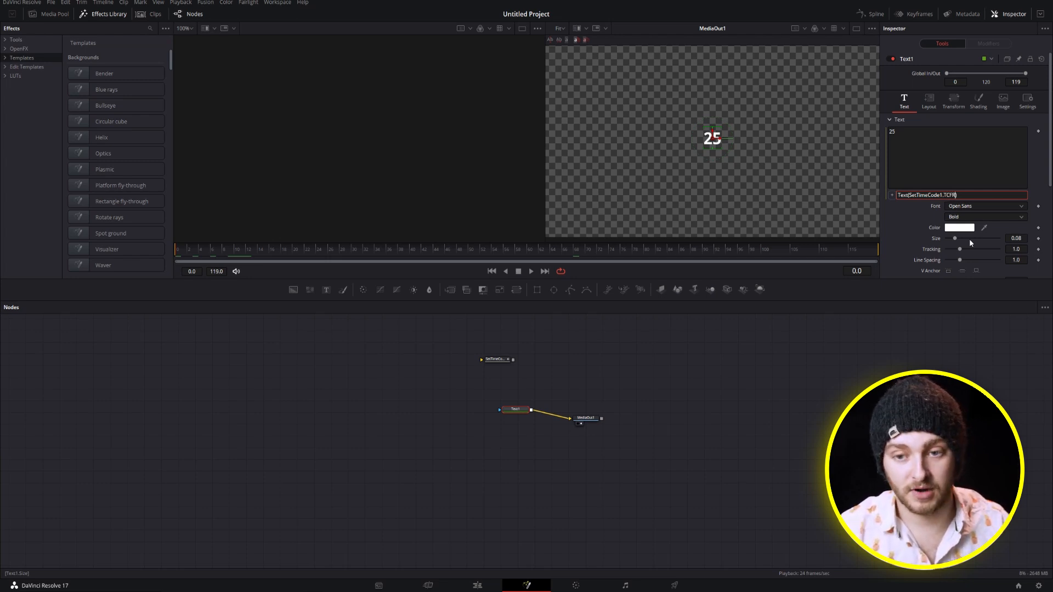
pyautogui.write('rames')
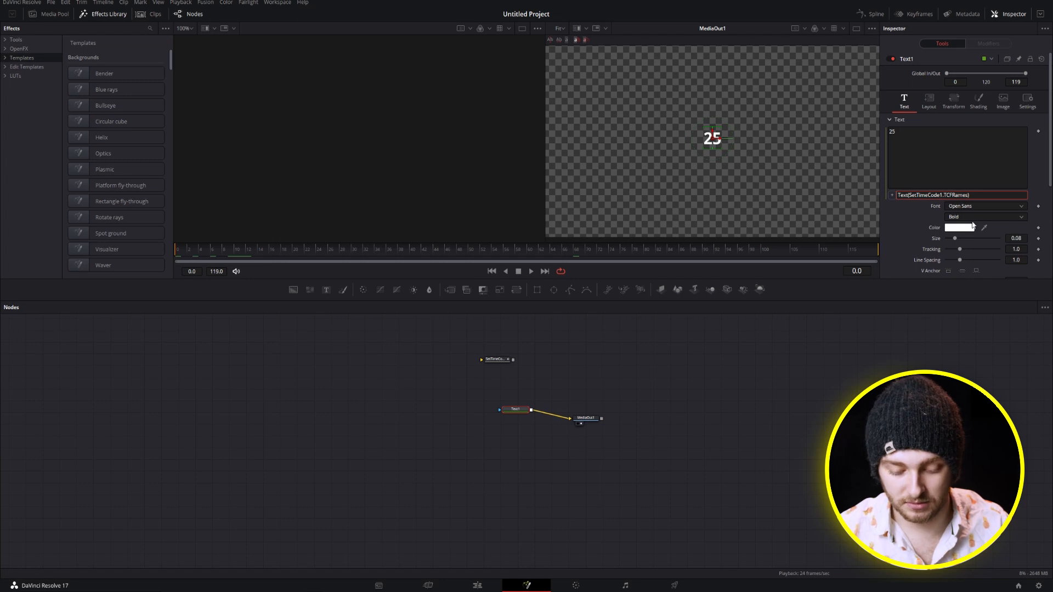
pyautogui.click(496, 359)
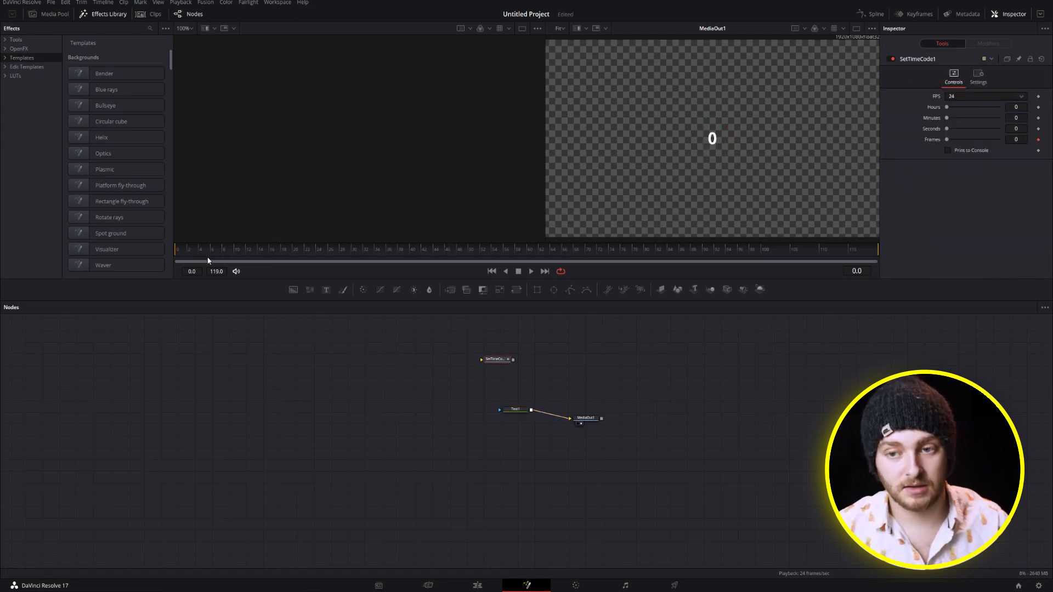
# At frame 87, keyframe SetTimeCode1's Frames value at 10
pyautogui.click(470, 249)
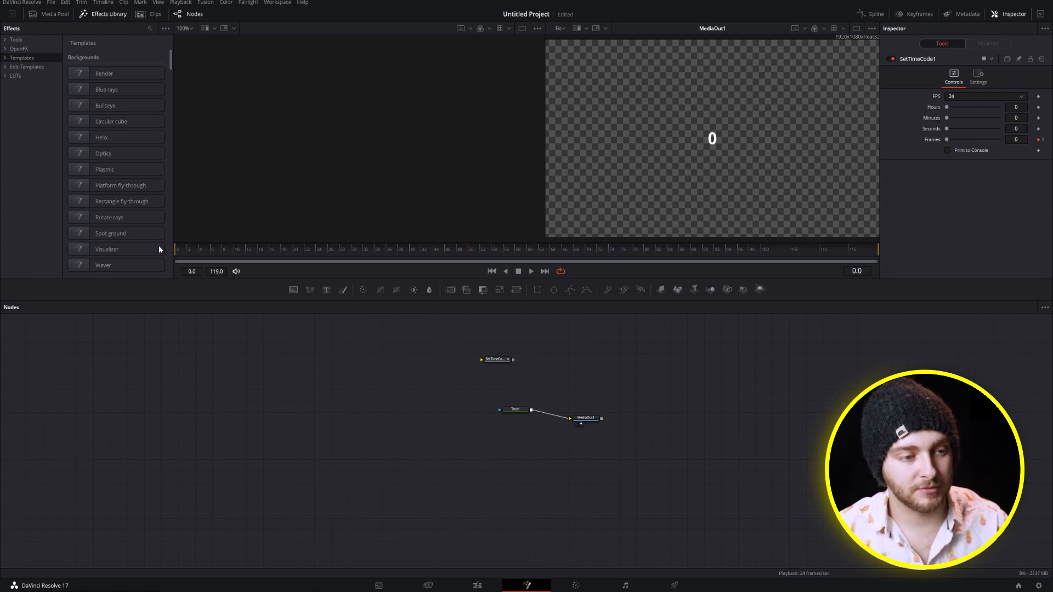
pyautogui.moveTo(471, 248)
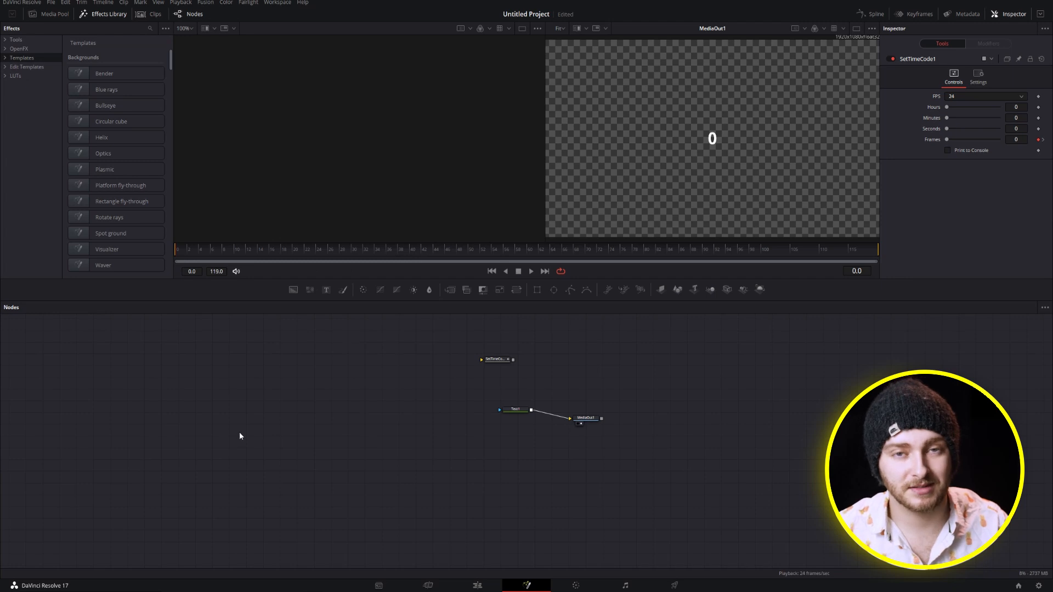
pyautogui.click(530, 271)
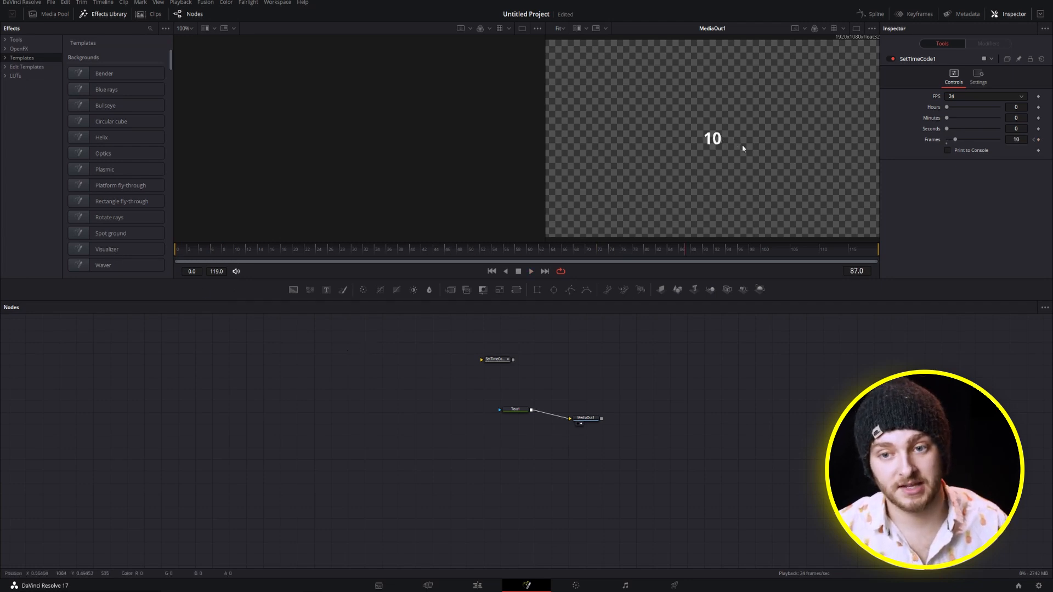
# Raise SetTimeCode1's Frames value at frame 87 to 491550
pyautogui.click(1017, 139)
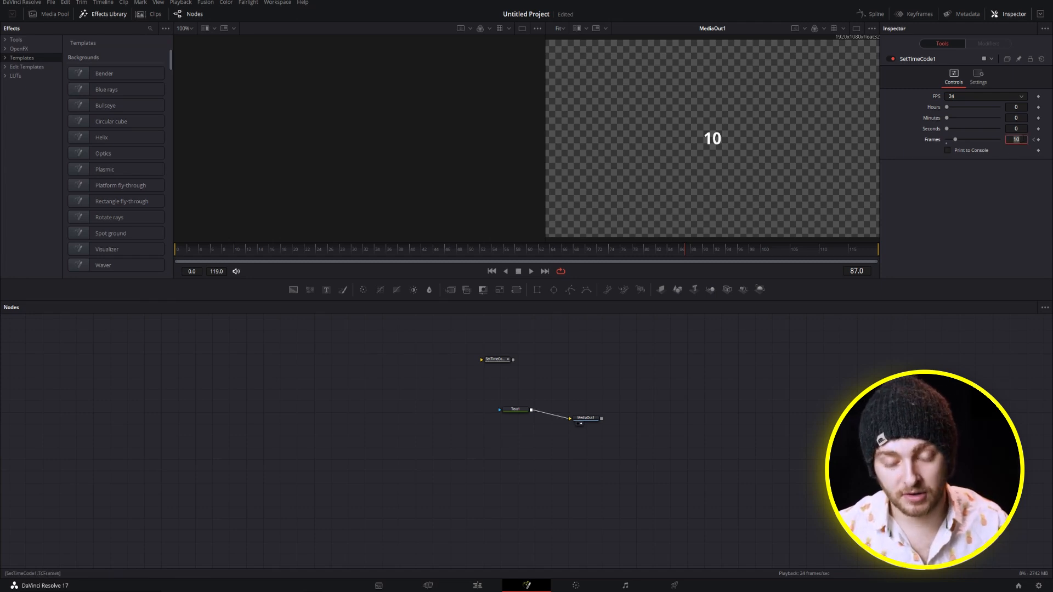
pyautogui.write('300000')
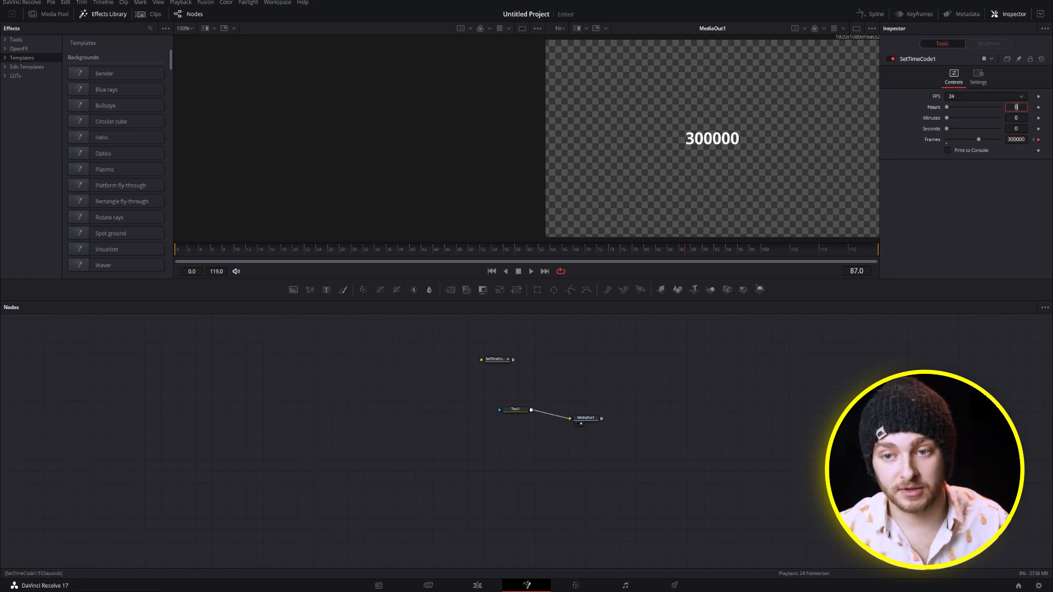
pyautogui.click(1016, 139)
pyautogui.write('491550')
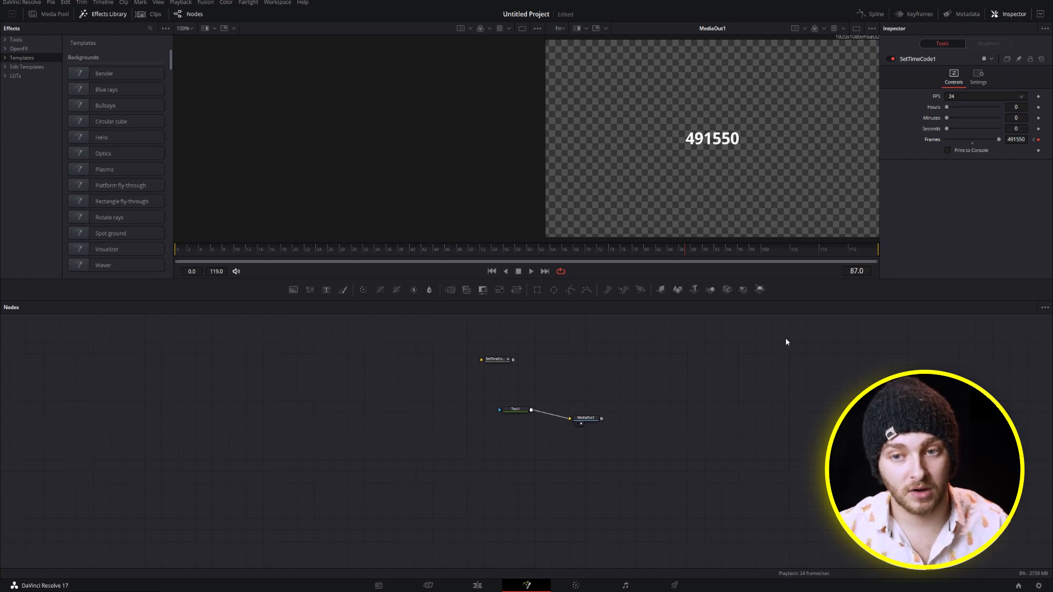
pyautogui.click(515, 409)
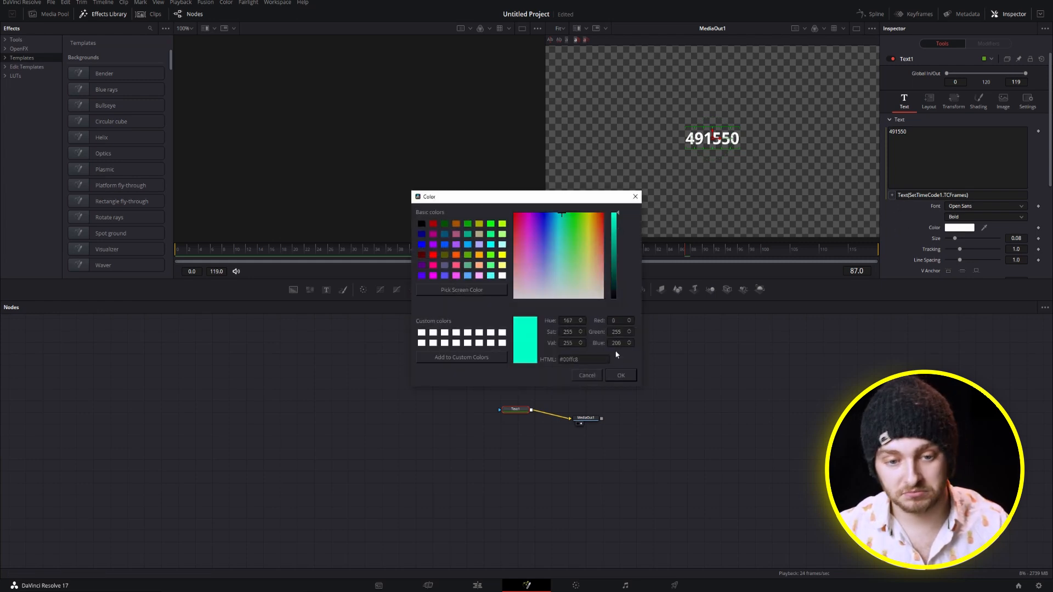
# Make Text1 mint green in Noto Sans Bold, enlarged to size 0.1772
pyautogui.click(619, 375)
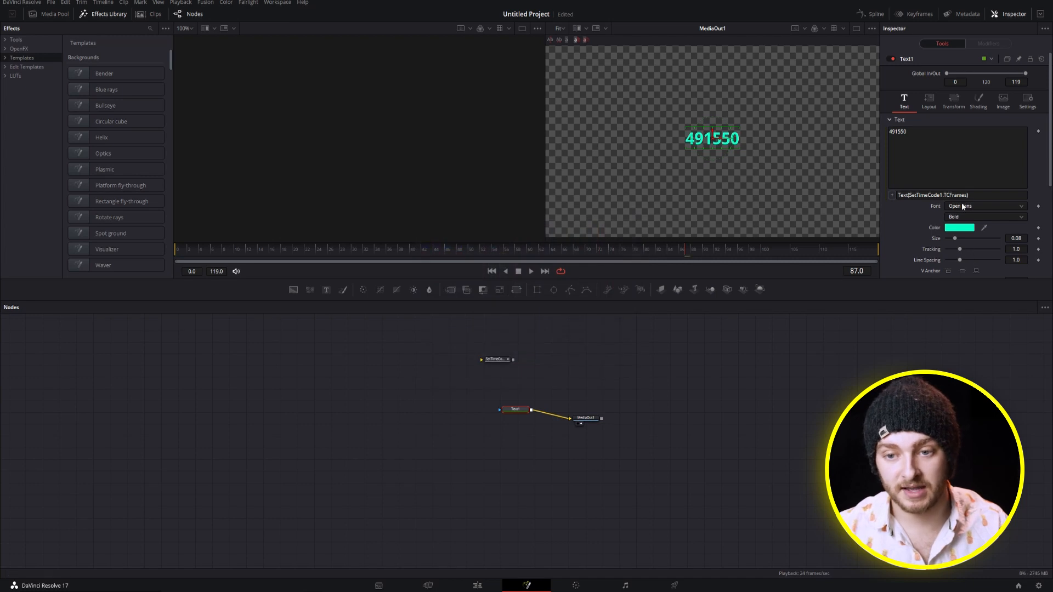
pyautogui.click(984, 206)
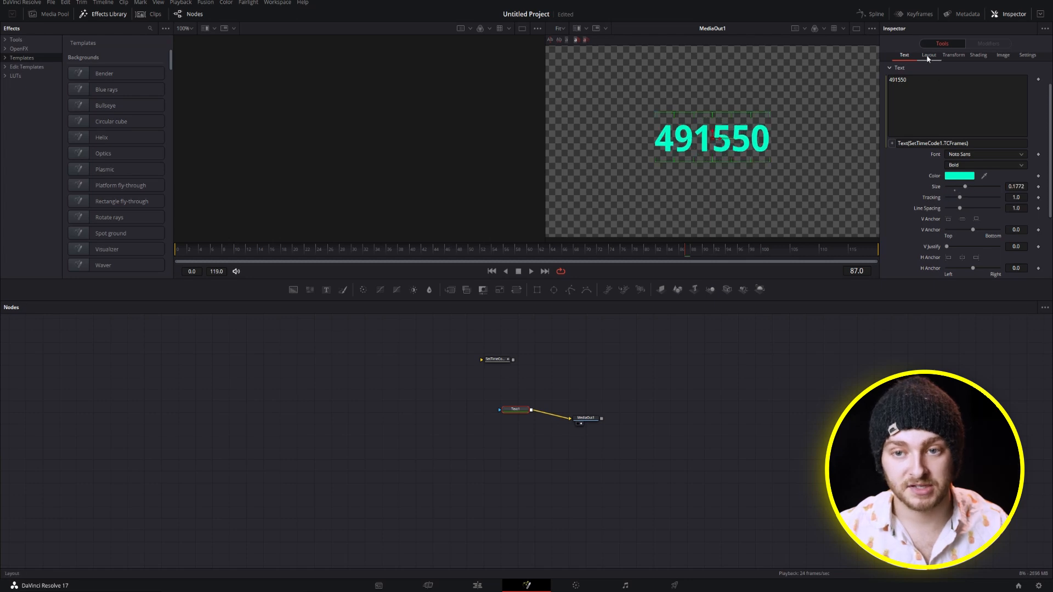
pyautogui.click(929, 55)
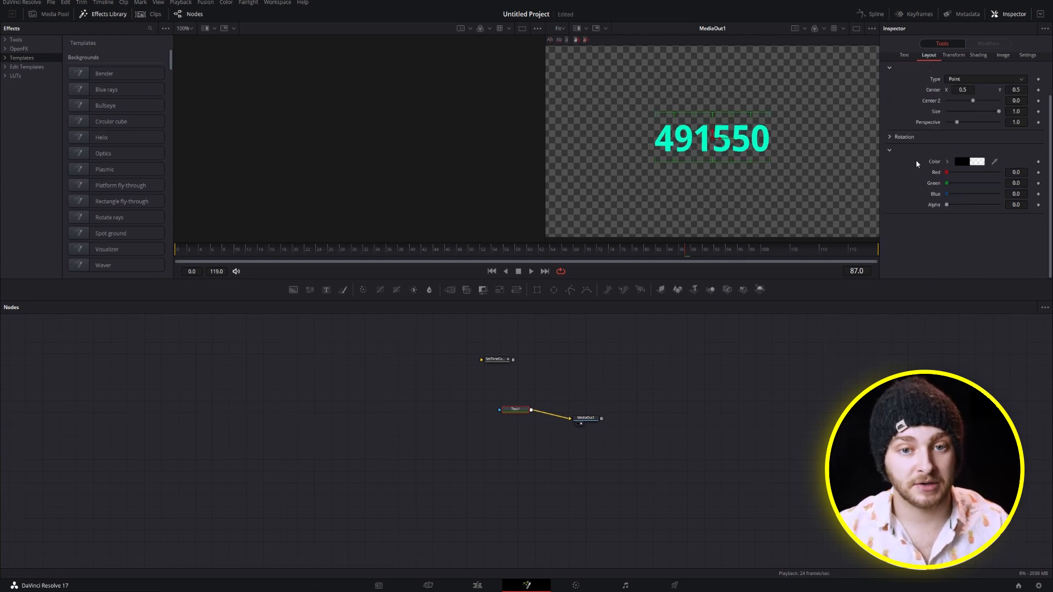
pyautogui.click(904, 55)
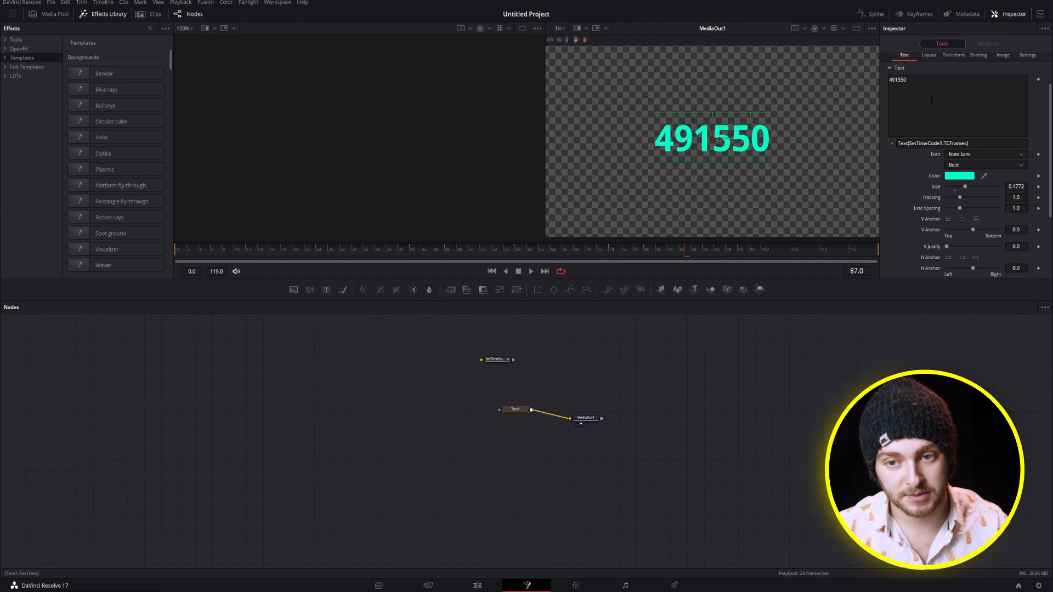